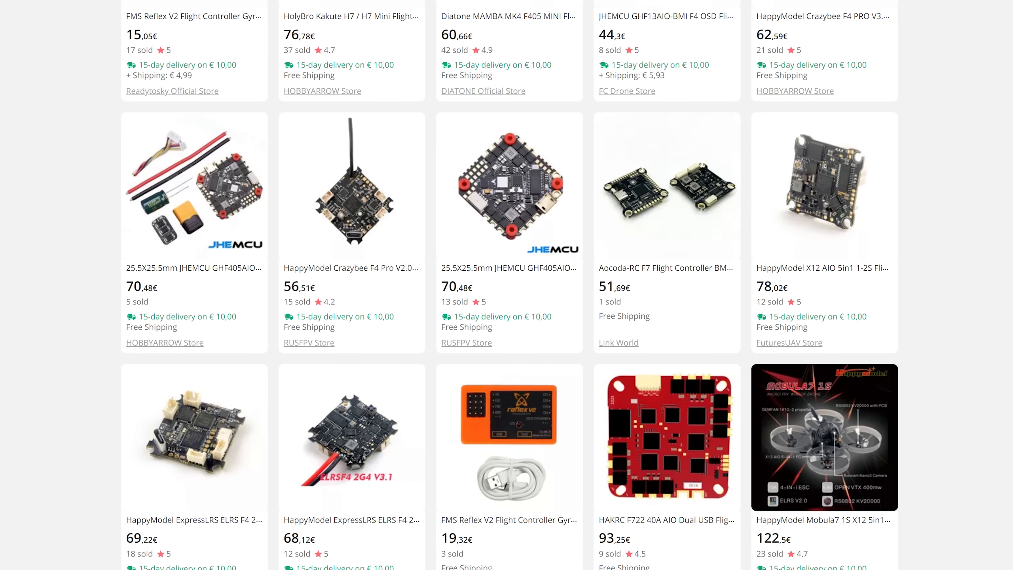
{"action": "scroll", "scroll_direction": "down", "scroll_amount": 3}
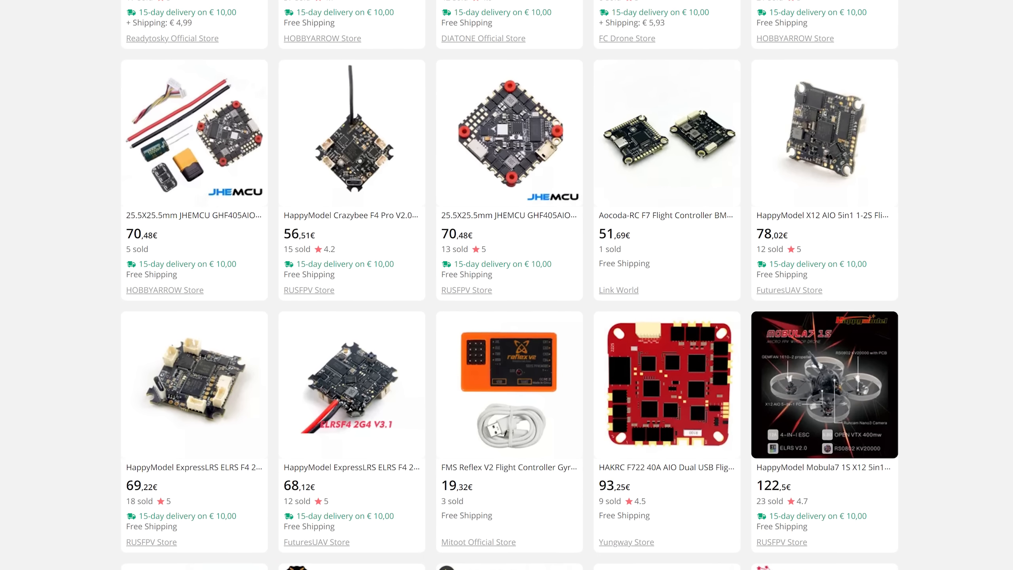